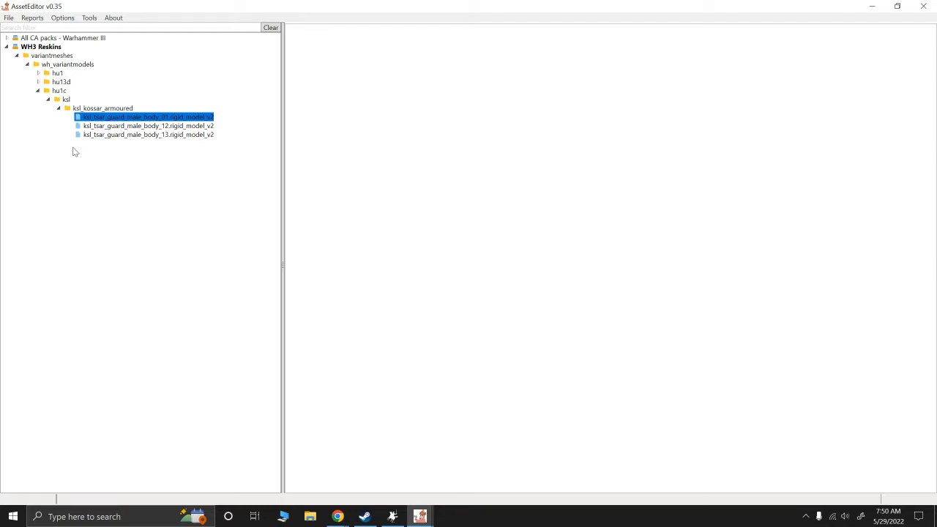
mouse_move(133, 102)
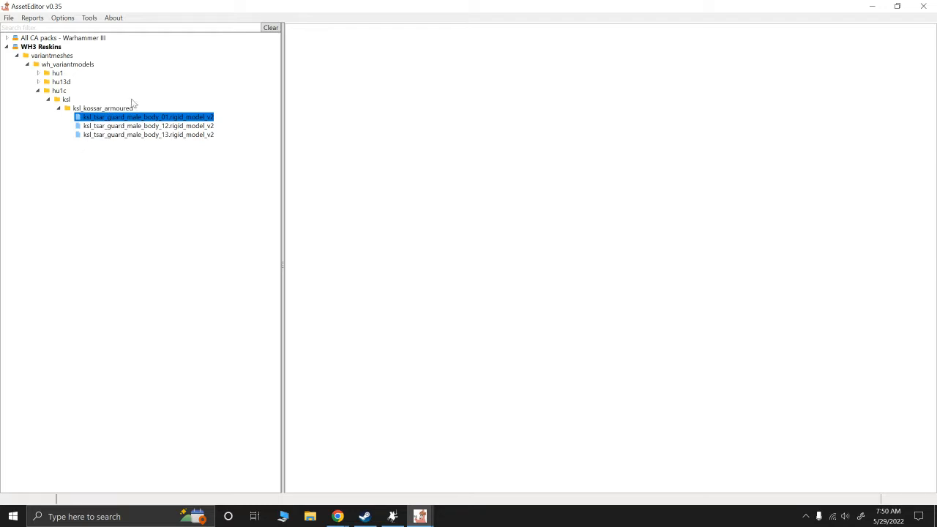
- Locate the tsar guard body_01.rigid_model_v2 in the reskin pack and load it in the model viewer
click(5, 38)
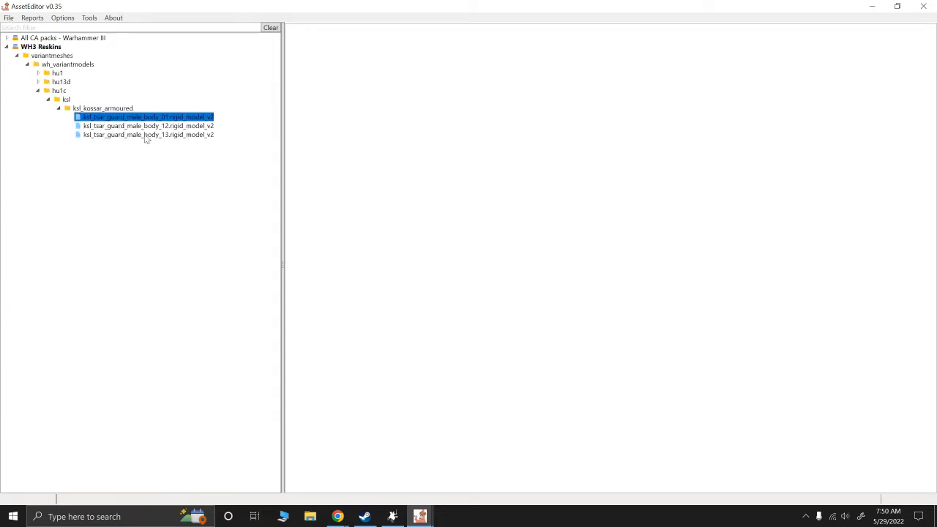
mouse_move(205, 143)
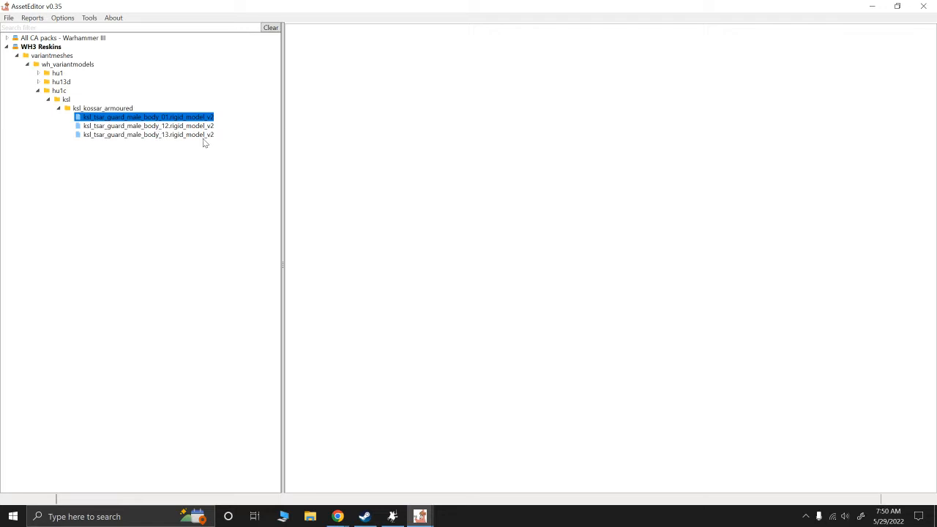
mouse_move(172, 124)
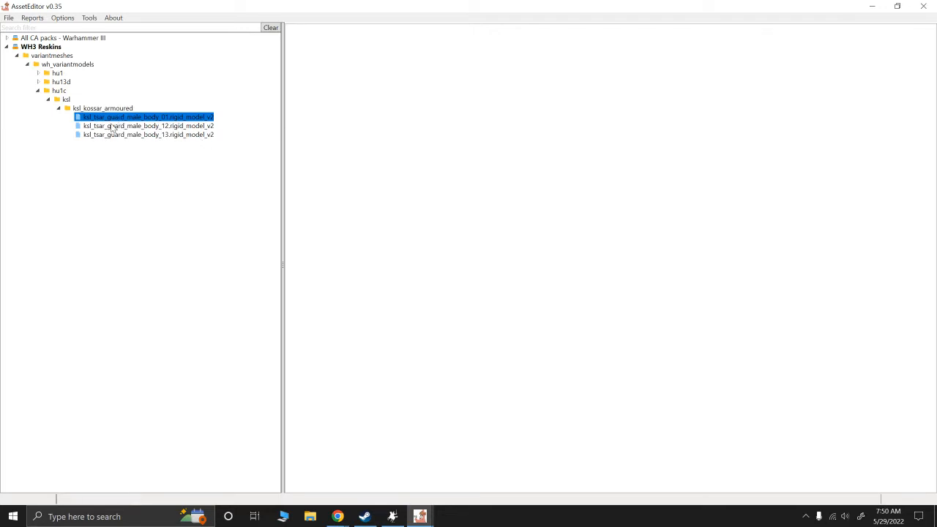
mouse_move(100, 85)
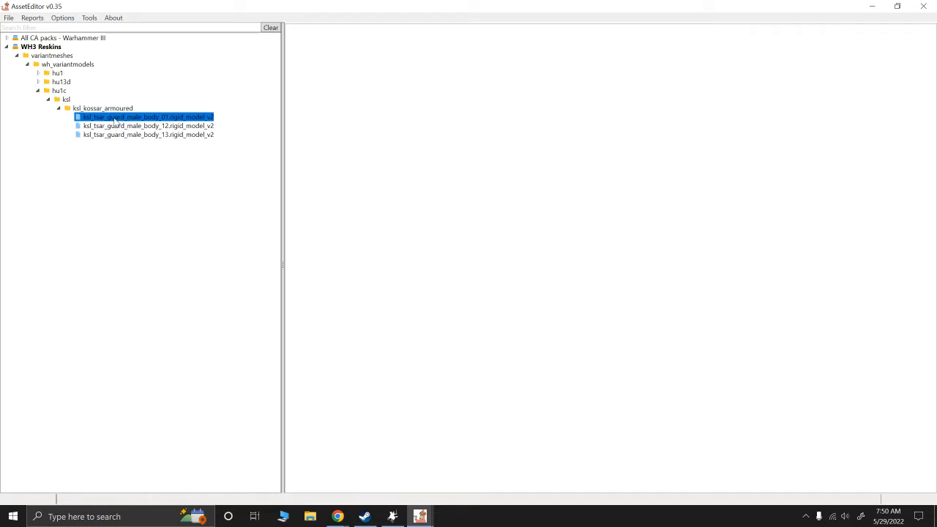
click(148, 135)
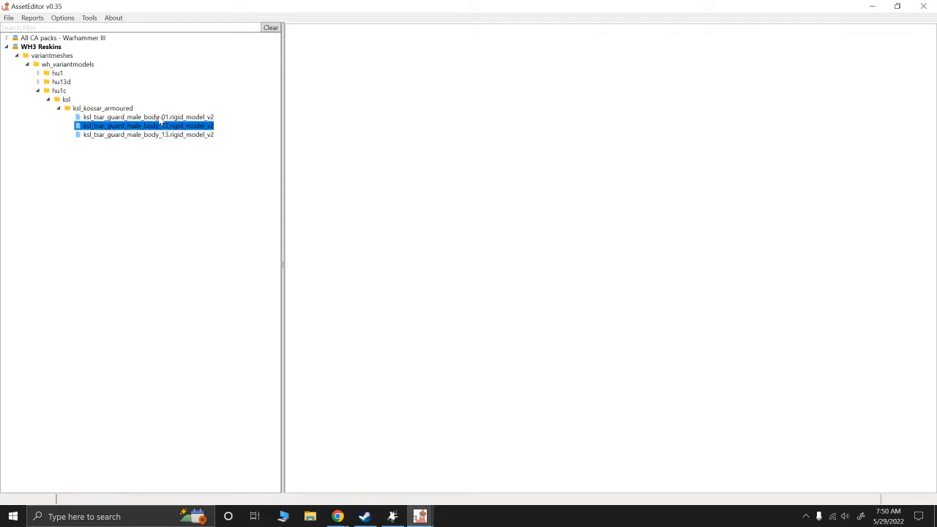
click(146, 117)
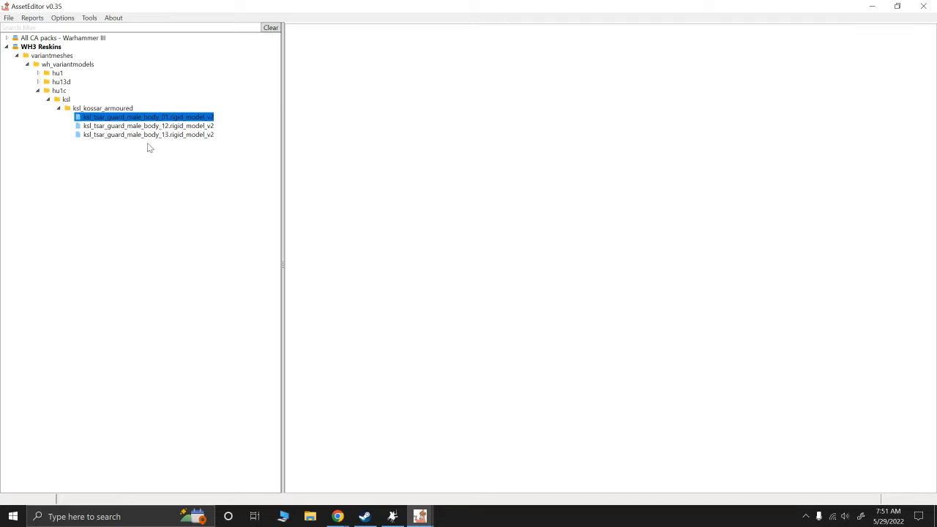
mouse_move(152, 147)
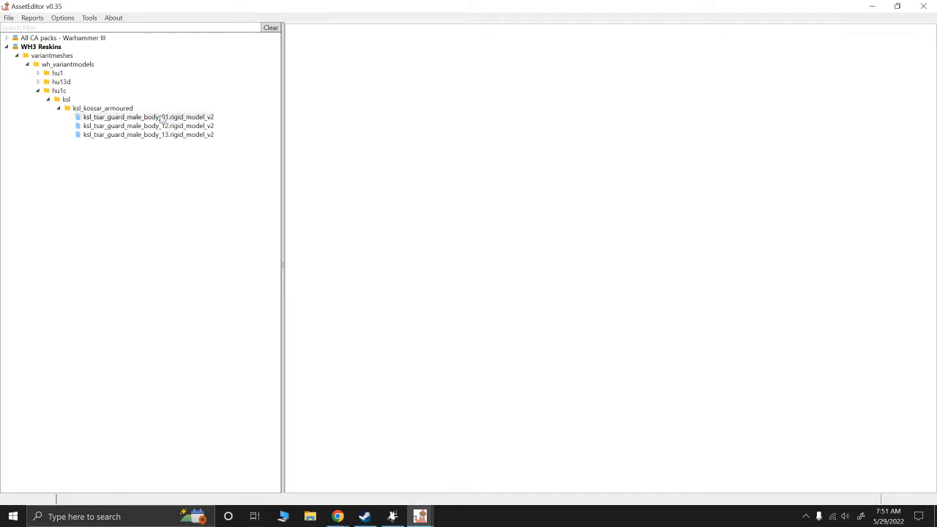
click(148, 135)
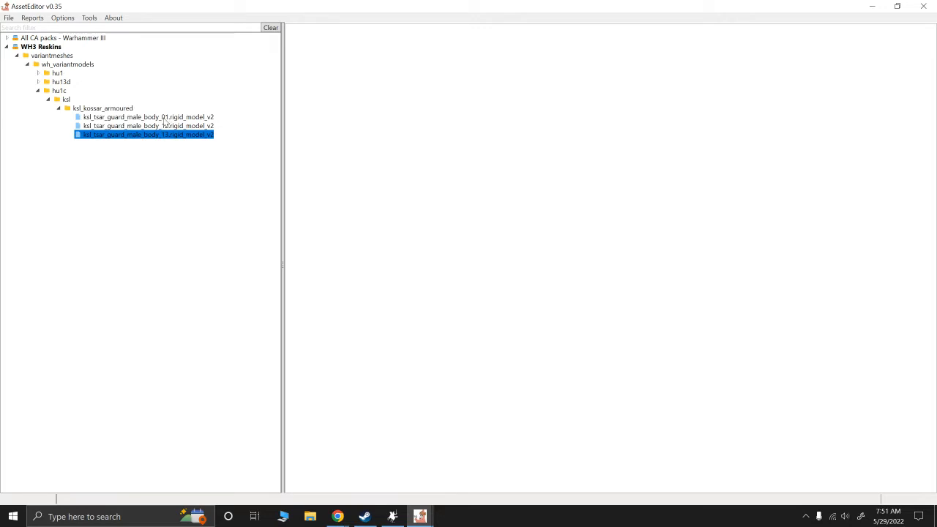
mouse_move(164, 120)
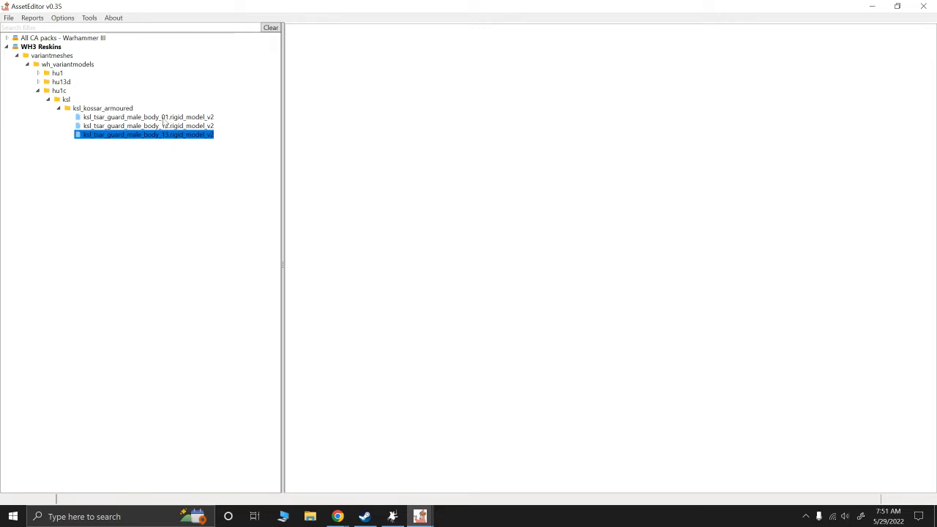
mouse_move(161, 123)
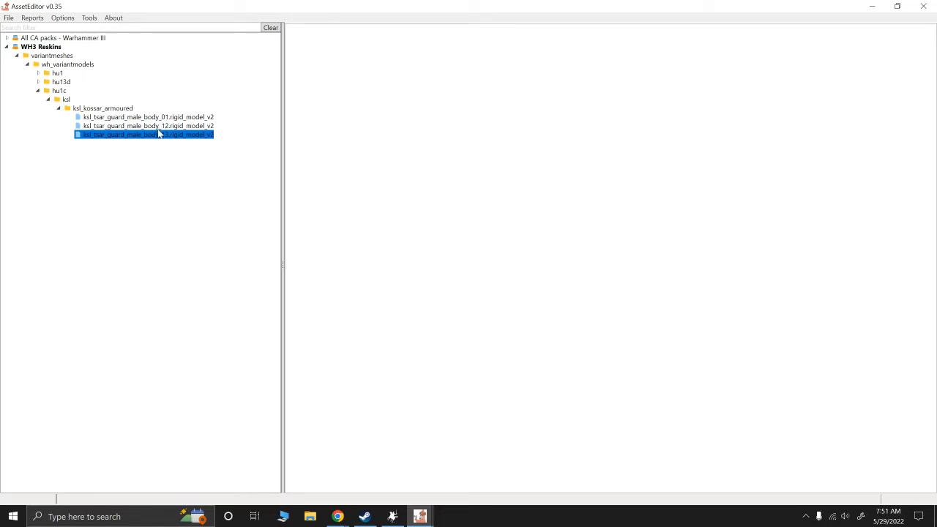
click(146, 117)
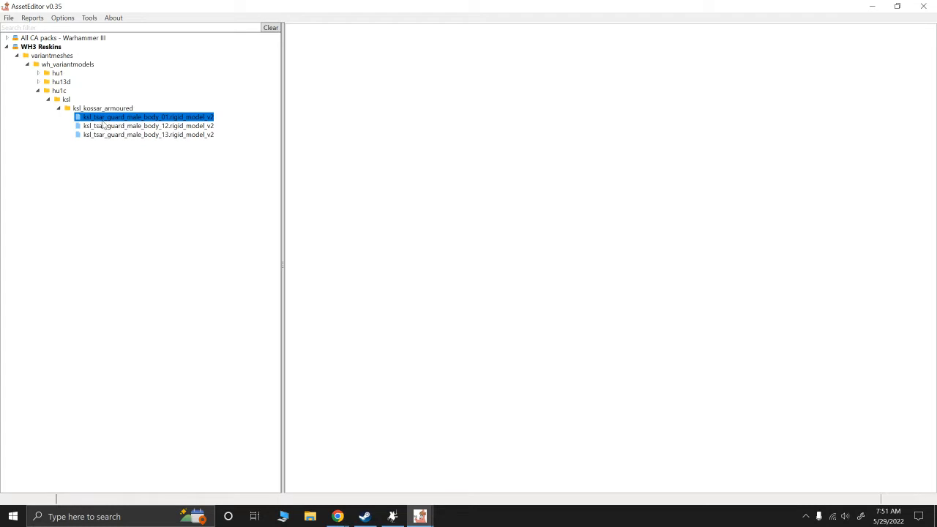
mouse_move(164, 123)
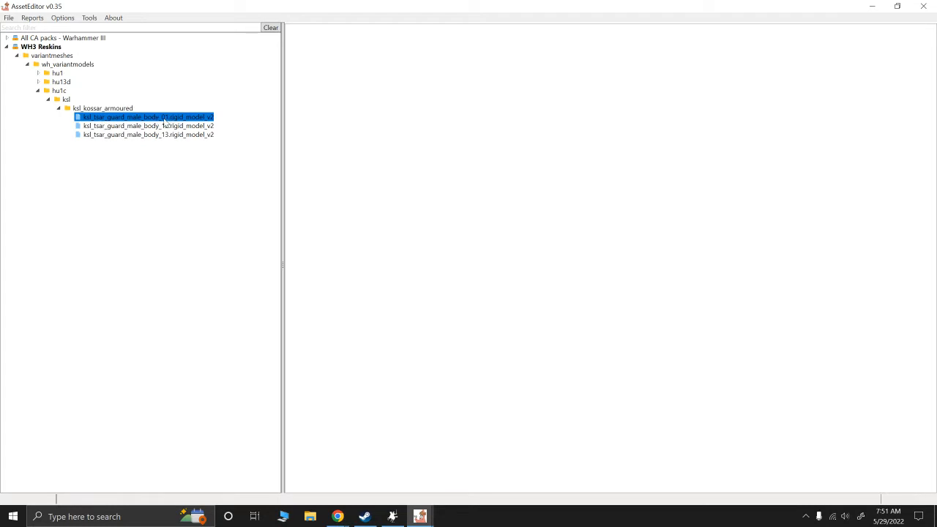
double_click(147, 117)
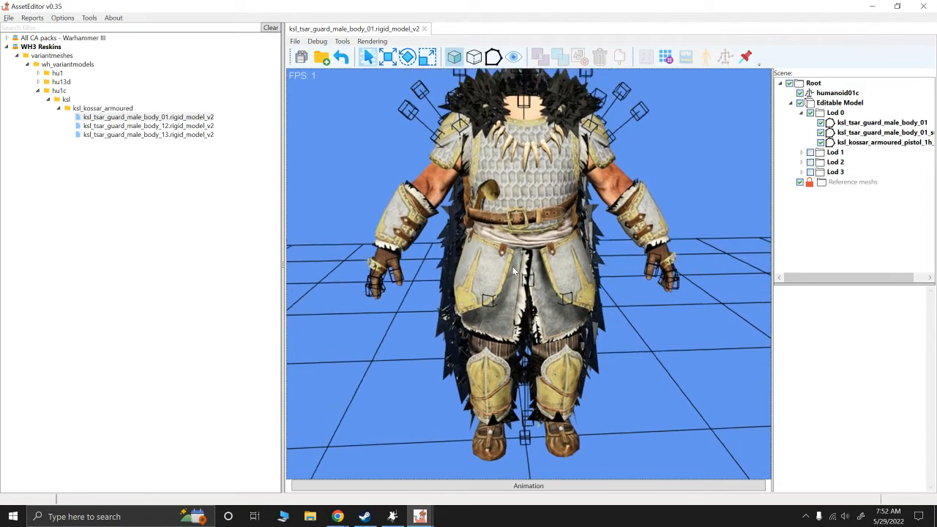
drag(513, 271, 556, 246)
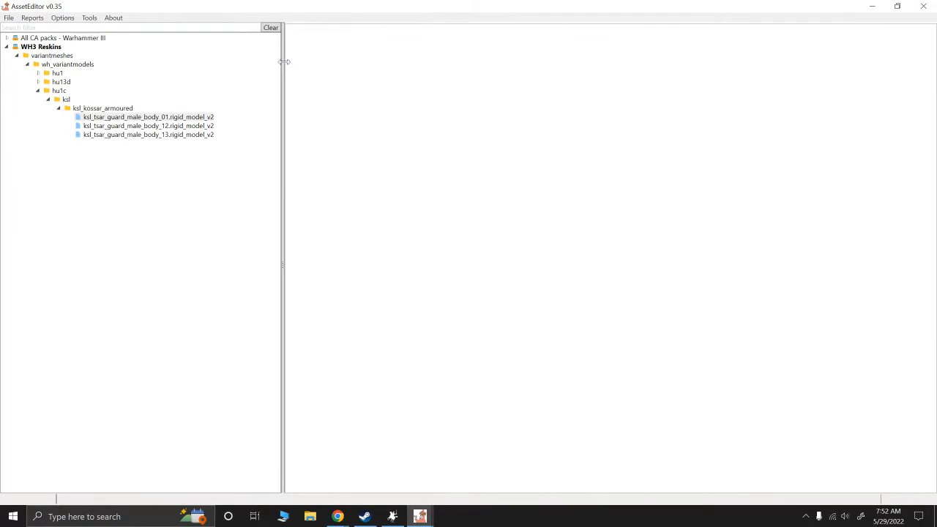
- Rename body_01.rigid_model_v2 to body_11 and reopen the renamed model in the viewer
right_click(148, 117)
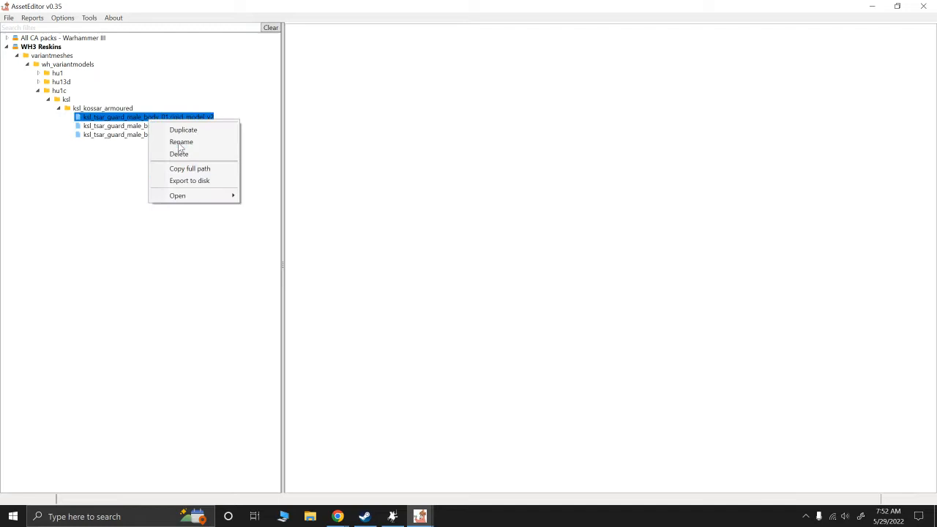
click(181, 141)
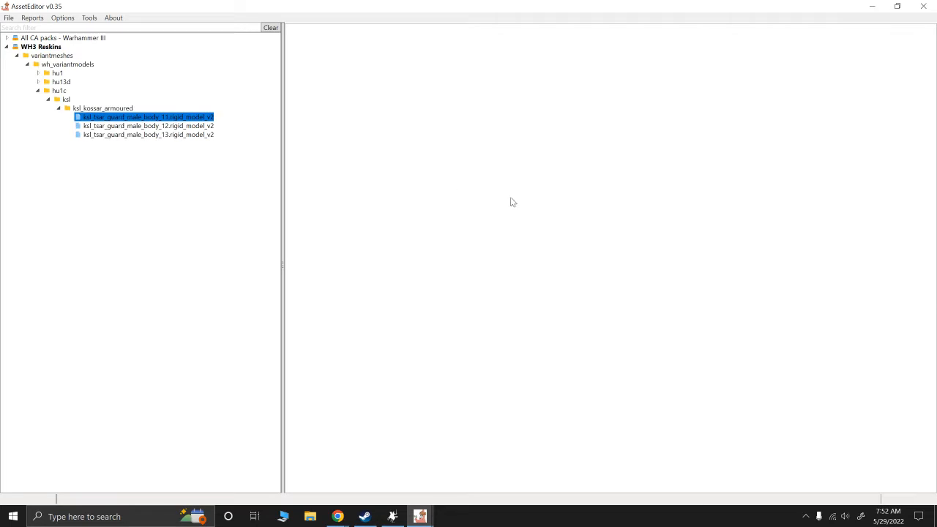
double_click(147, 117)
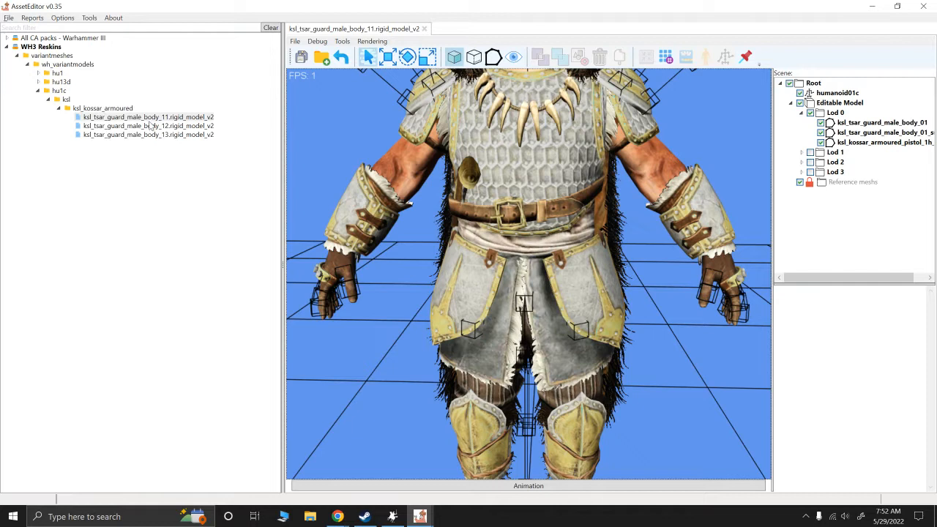
right_click(148, 117)
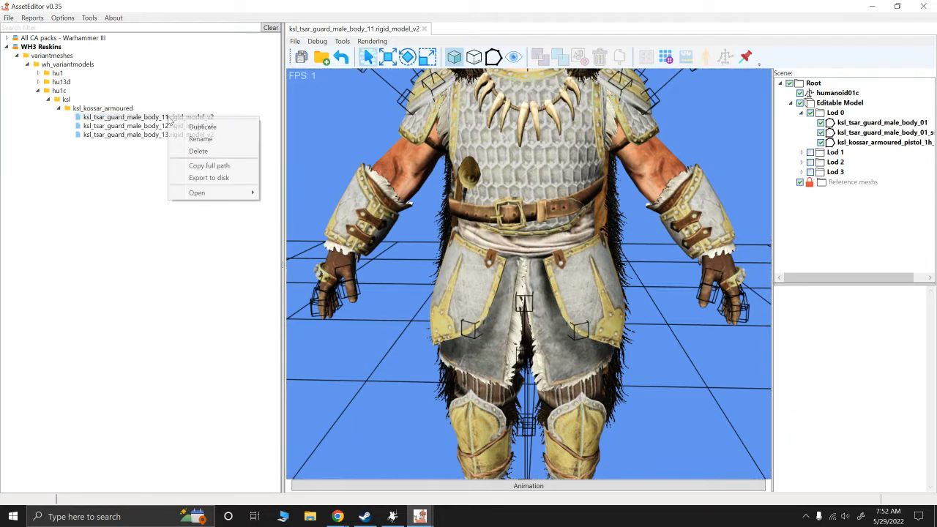
click(200, 139)
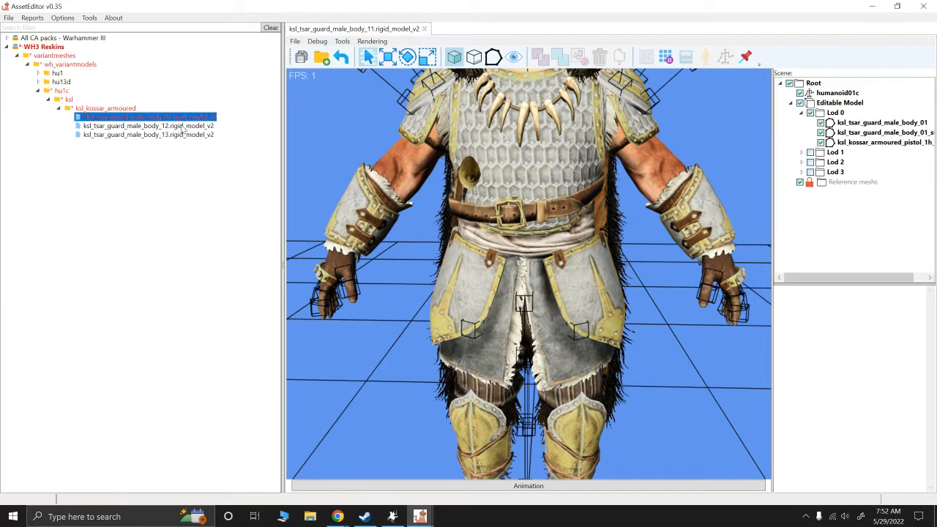
- Return to the reskin body_01 file, then browse into the base game's variantmeshes > wh_variantmodels folders
right_click(32, 47)
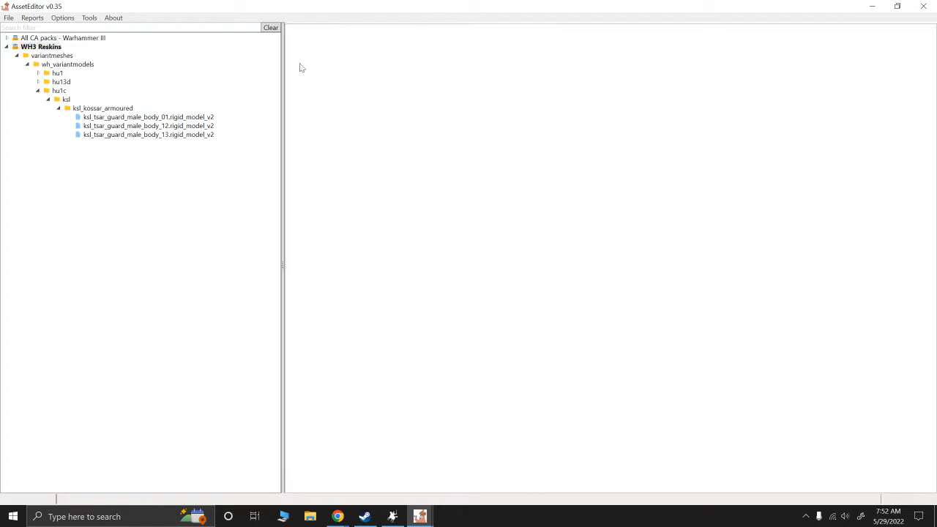
click(148, 117)
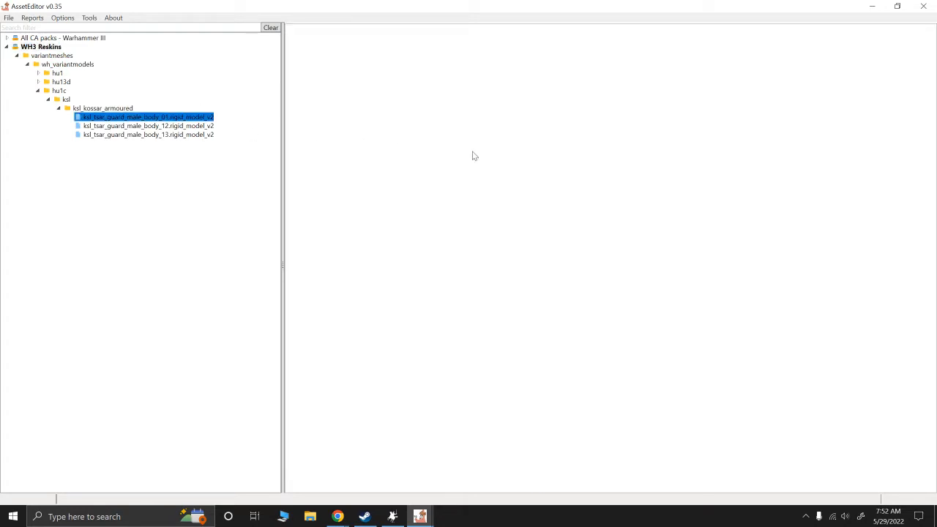
double_click(146, 117)
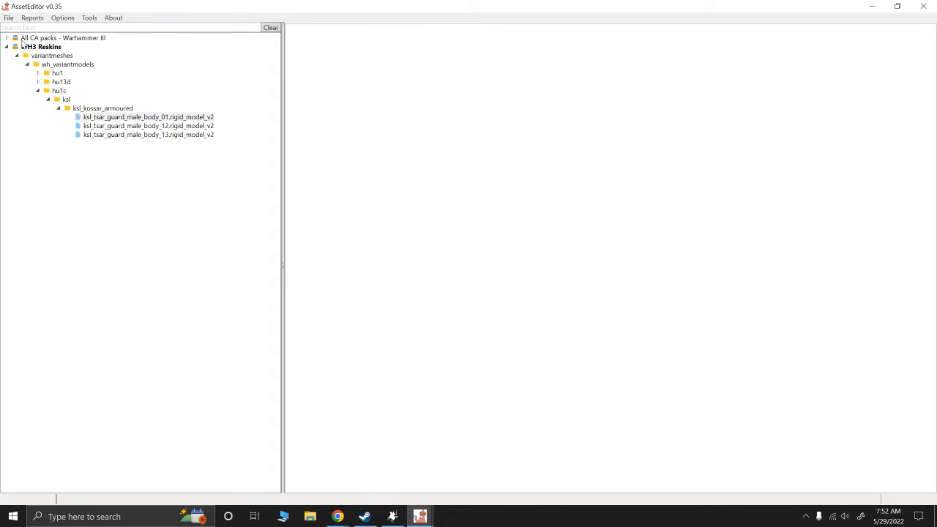
click(6, 39)
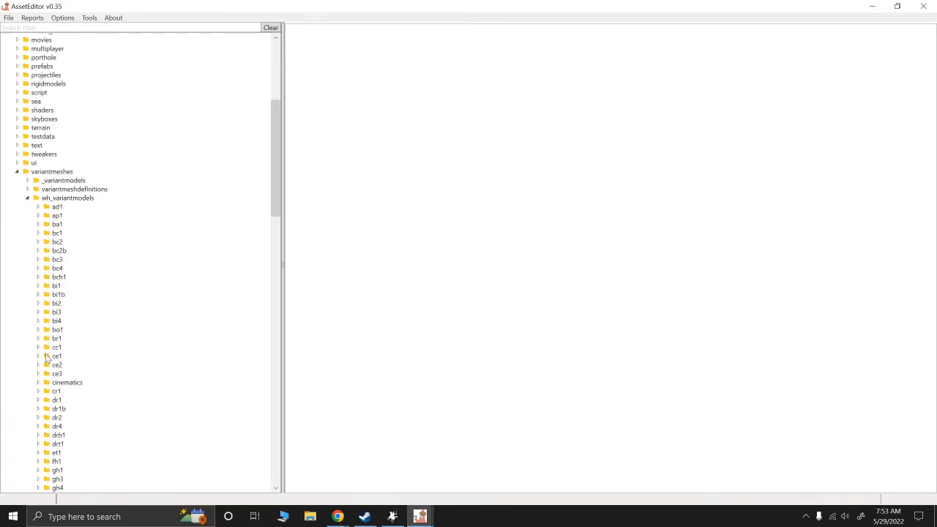
- Expand hu1c > ksl > ksl_kossar_armoured > tex and select ksl_tsar_guard_male_body_ror_02.wsmodel
scroll(down, 3)
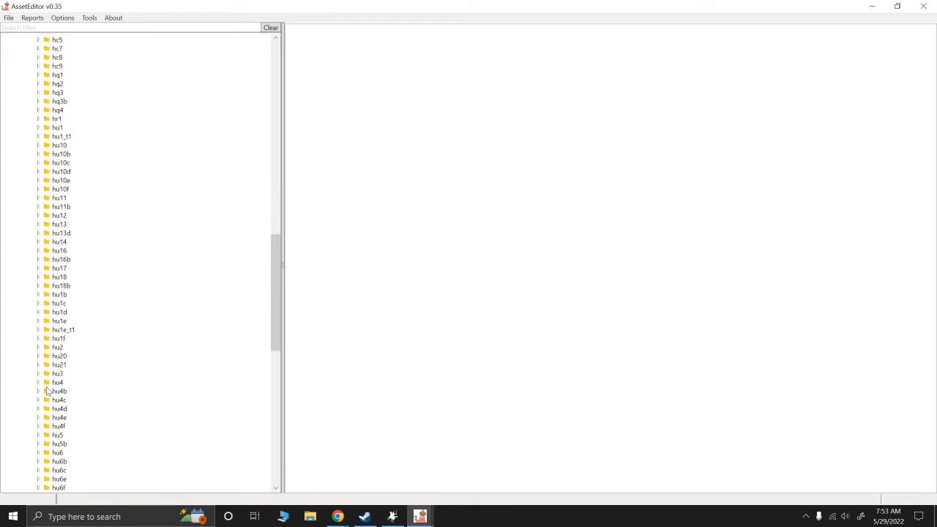
click(39, 303)
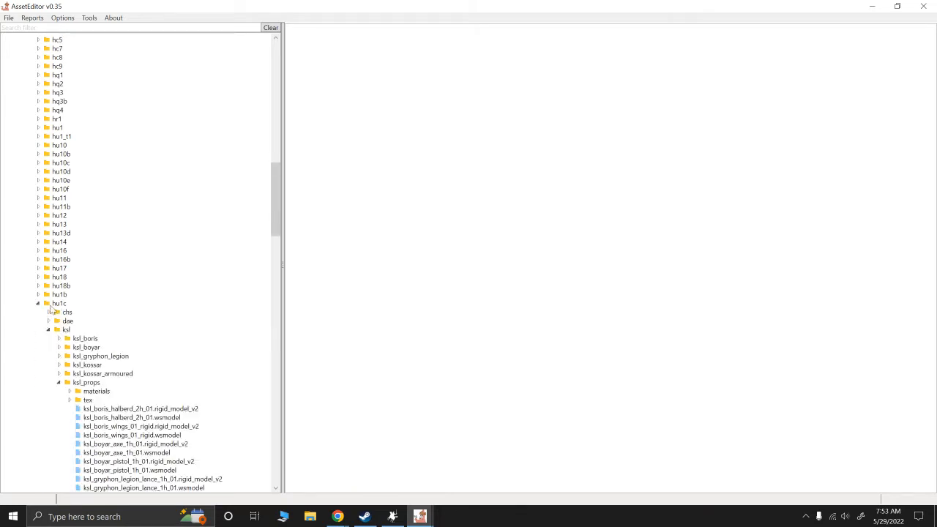
scroll(down, 3)
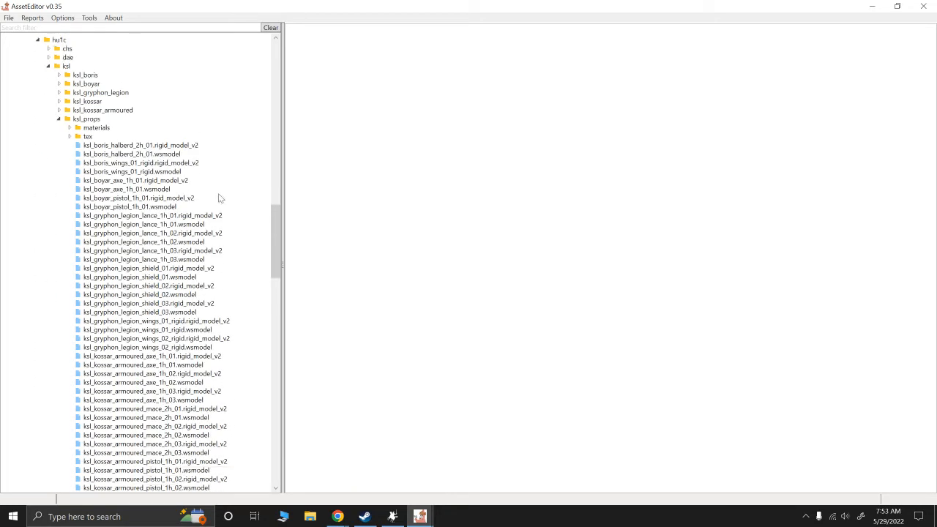
scroll(down, 3)
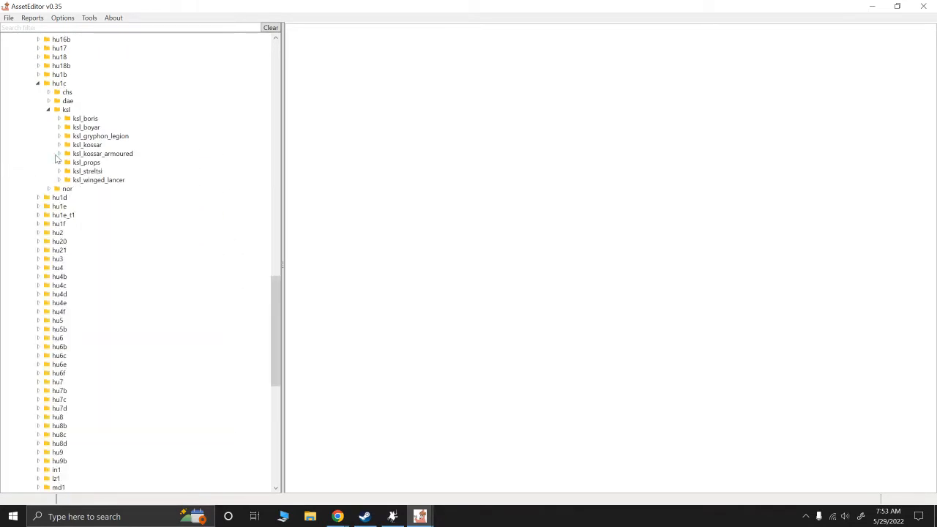
click(59, 154)
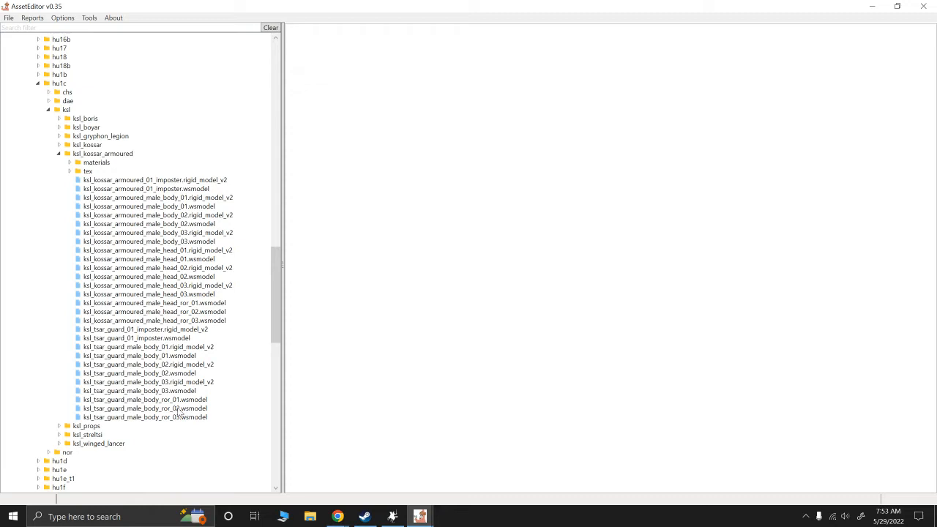
click(143, 409)
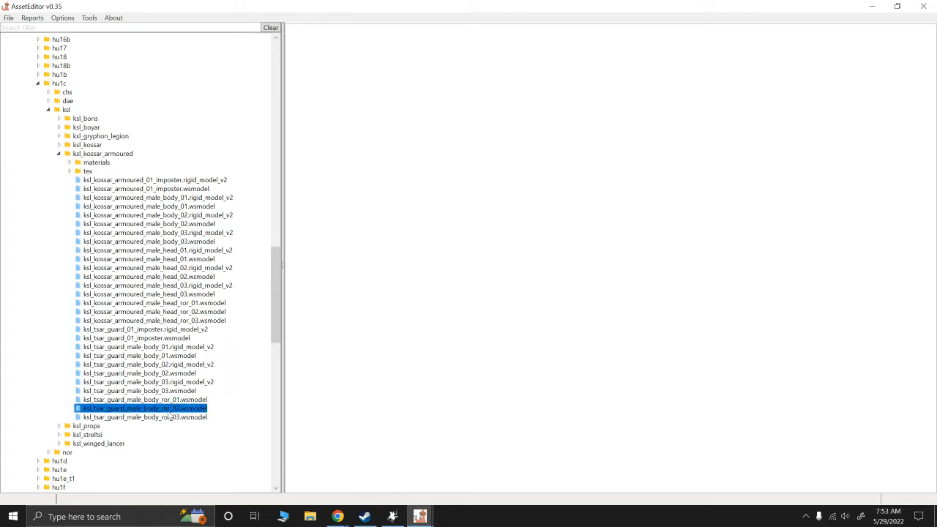
mouse_move(168, 415)
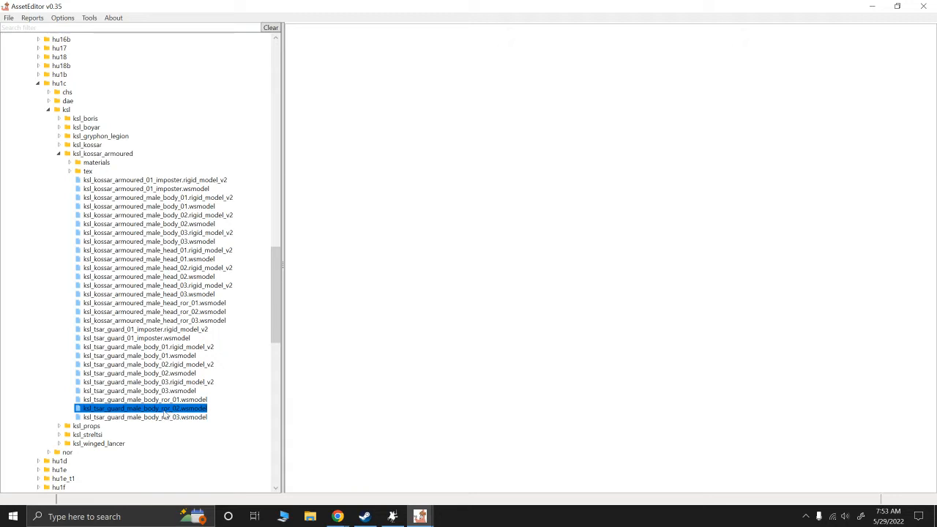
- View ksl_tsar_guard_male_body_ror_02.wsmodel as XML with its geometry and material paths
double_click(144, 409)
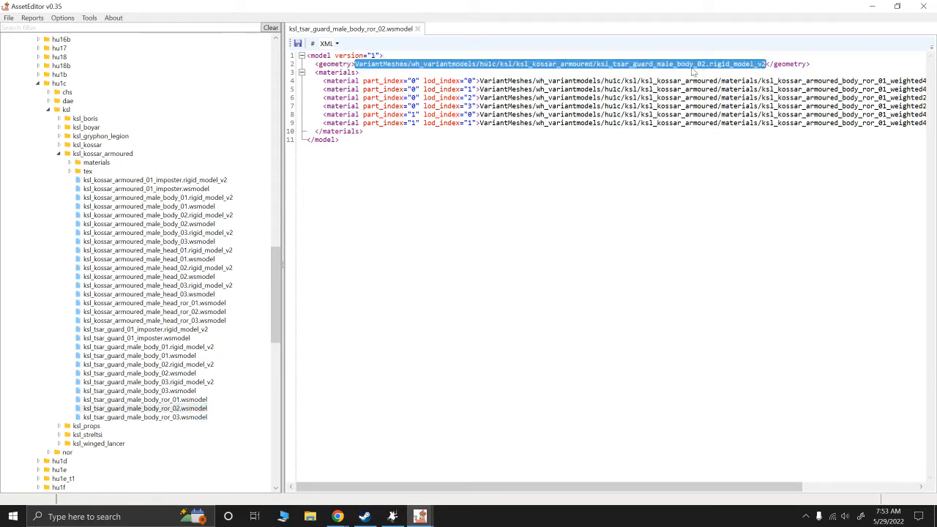
mouse_move(639, 68)
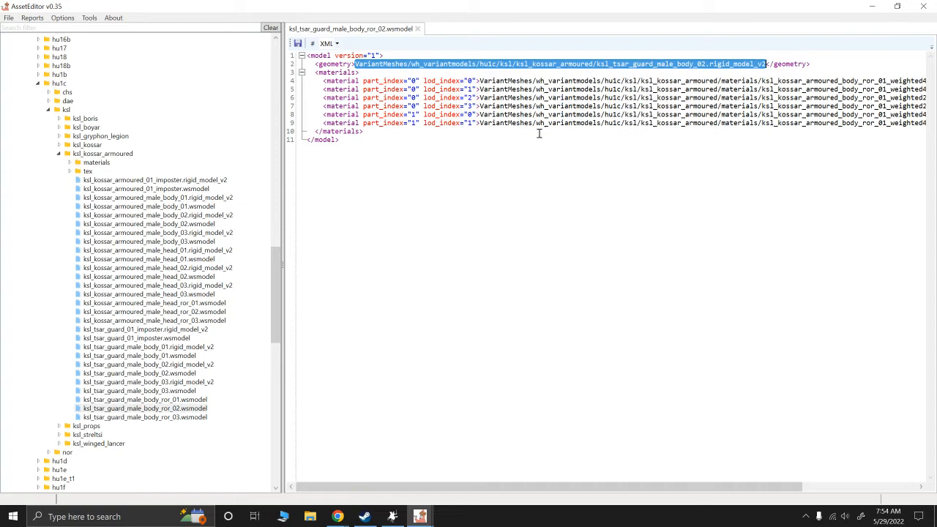
mouse_move(672, 65)
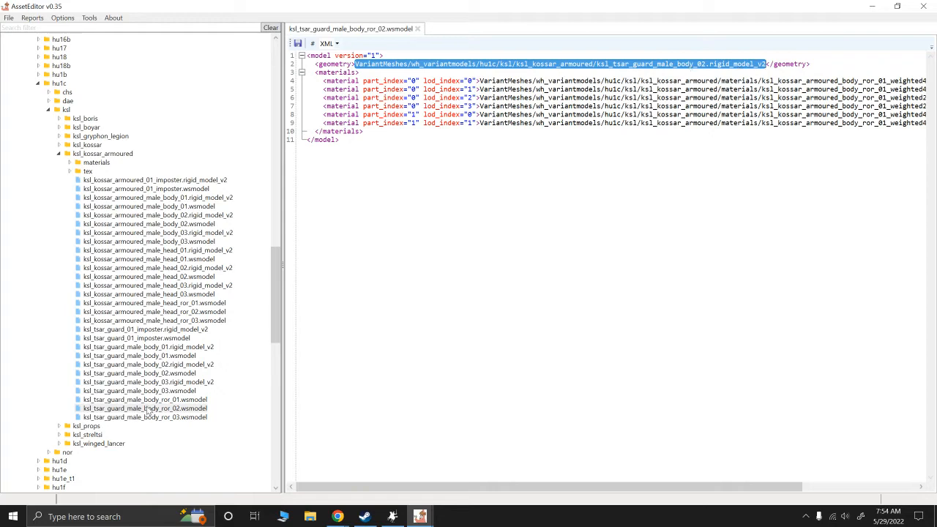
- Load ksl_tsar_guard_male_body_02.rigid_model_v2 in the Kitbash model viewer
click(146, 363)
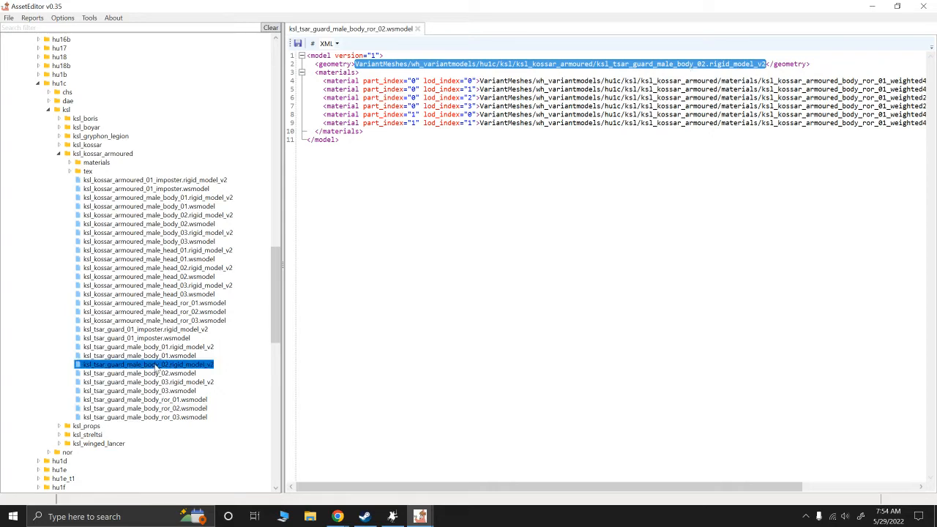
double_click(146, 365)
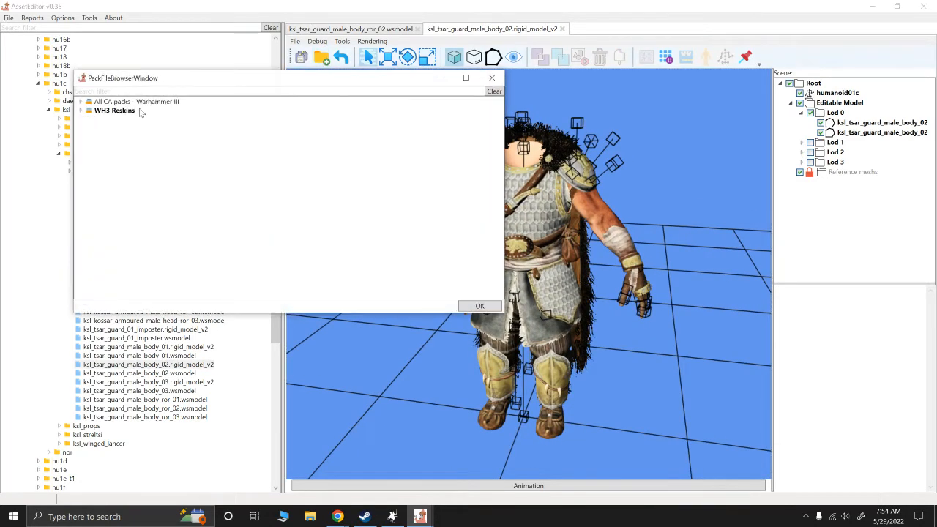
- Import ksl_tsar_guard_male_body_ror_02.wsmodel, filtered by 'tsar', as a reference mesh in the scene
text(tsar_)
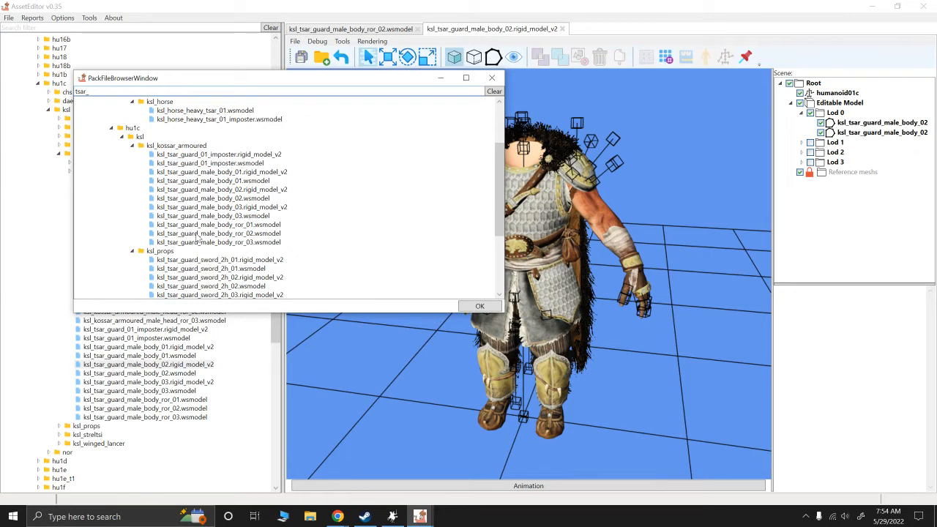
click(217, 232)
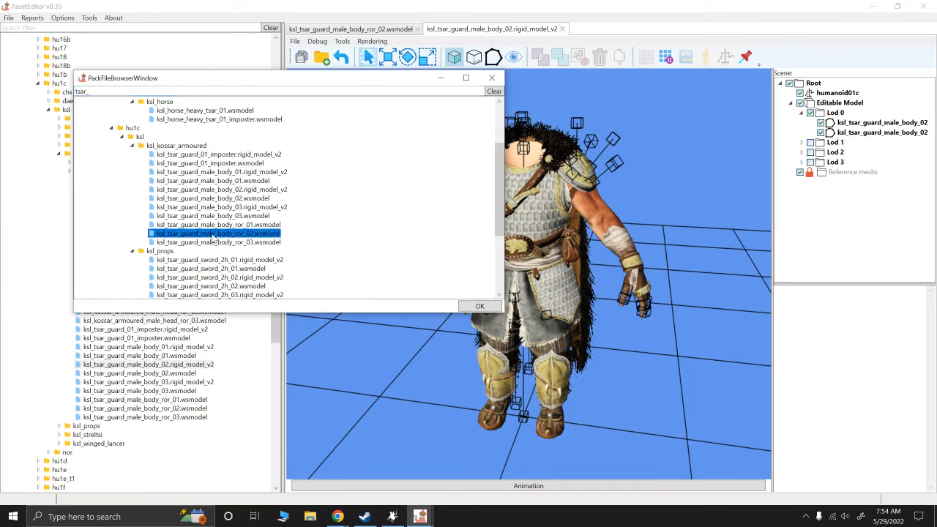
click(480, 306)
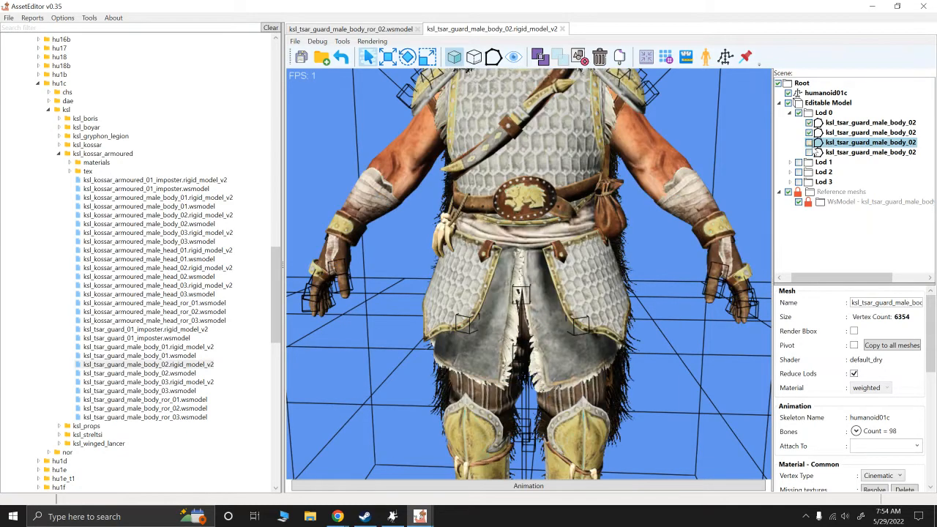
- Remove one original body mesh from the editable model's Lod 0
right_click(872, 142)
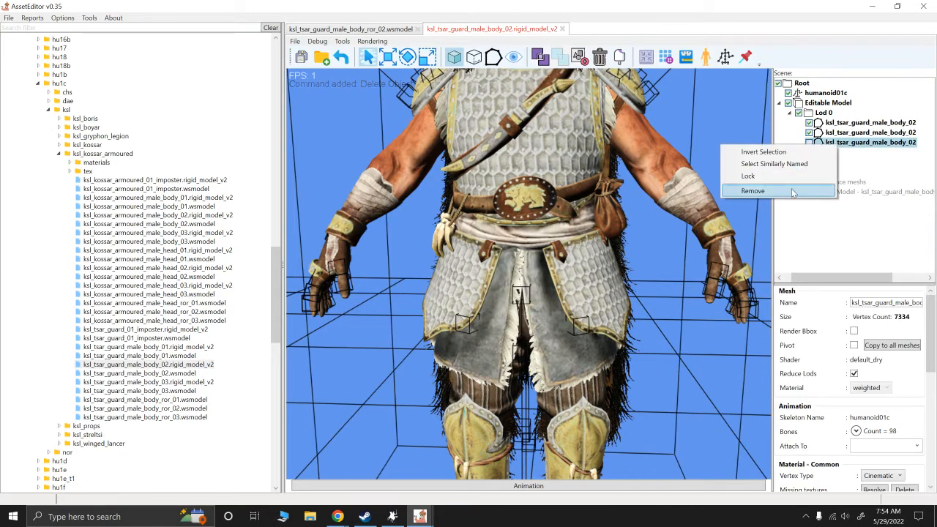
click(752, 190)
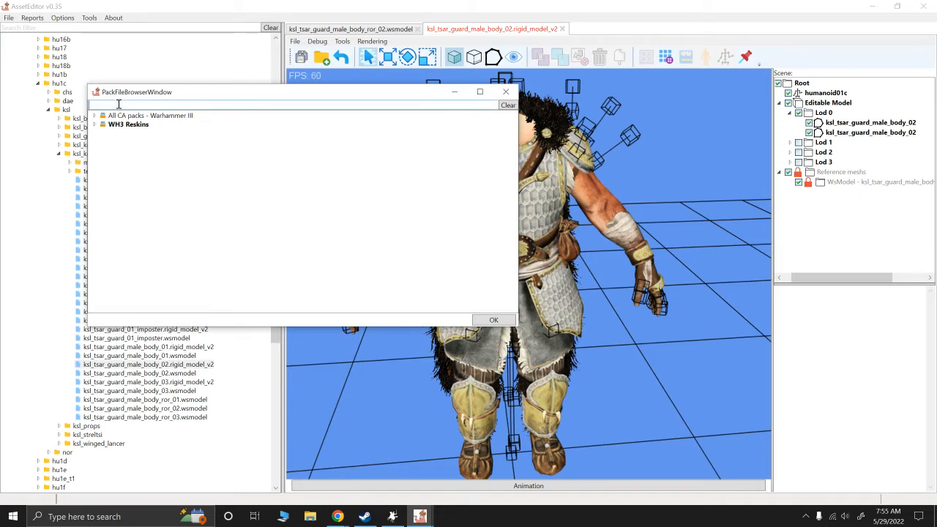
- Filter the pack file browser by 'tsar' and close it, leaving the edited model without the reference mesh
text(tsar_)
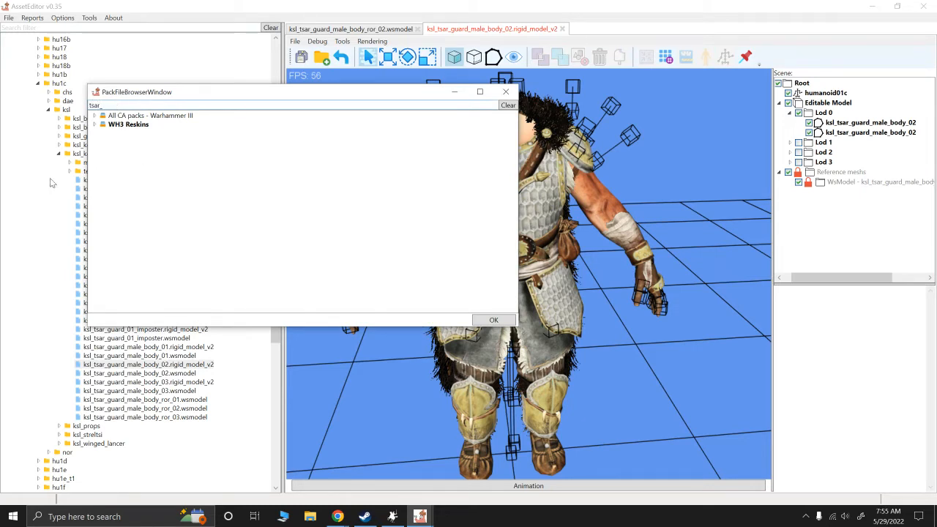
click(102, 123)
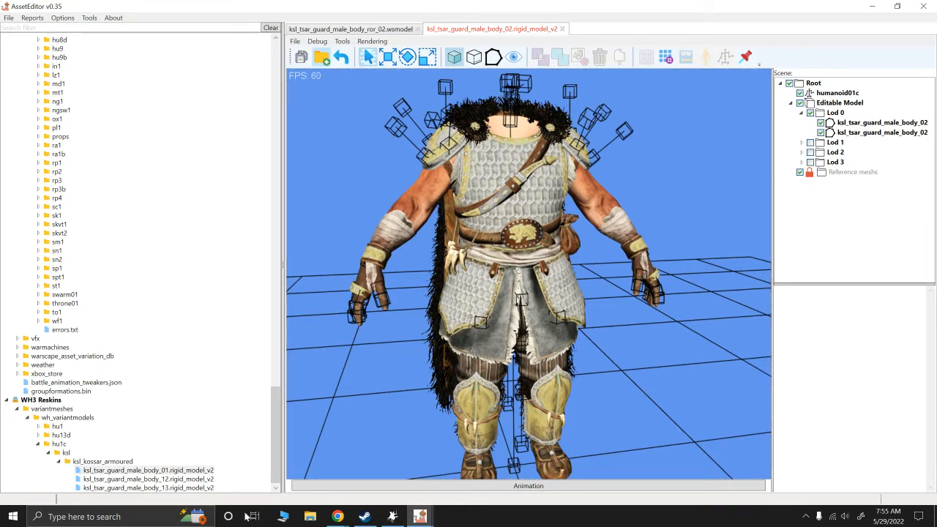
- Import kol_tsar_guard_male_body_03.rigid_model_v2, filtered by 'tsar', as a reference mesh
click(300, 56)
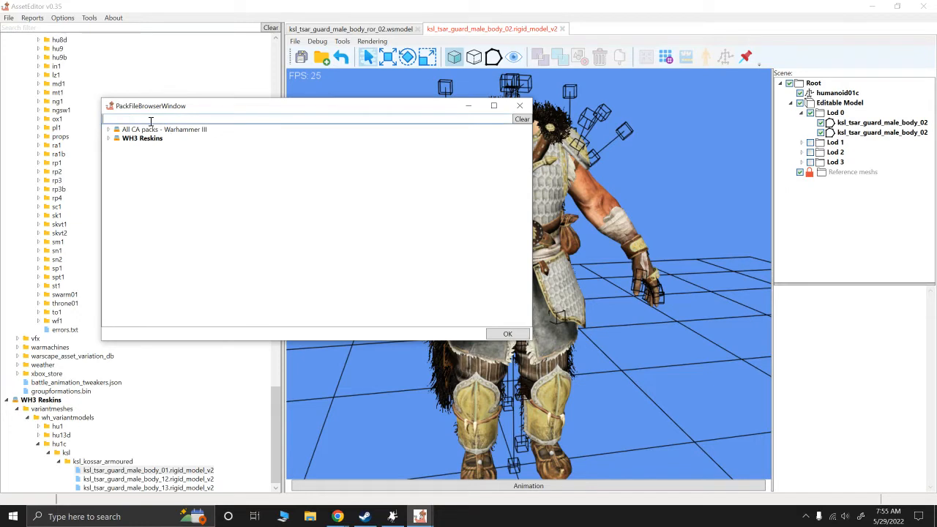
text(tsar)
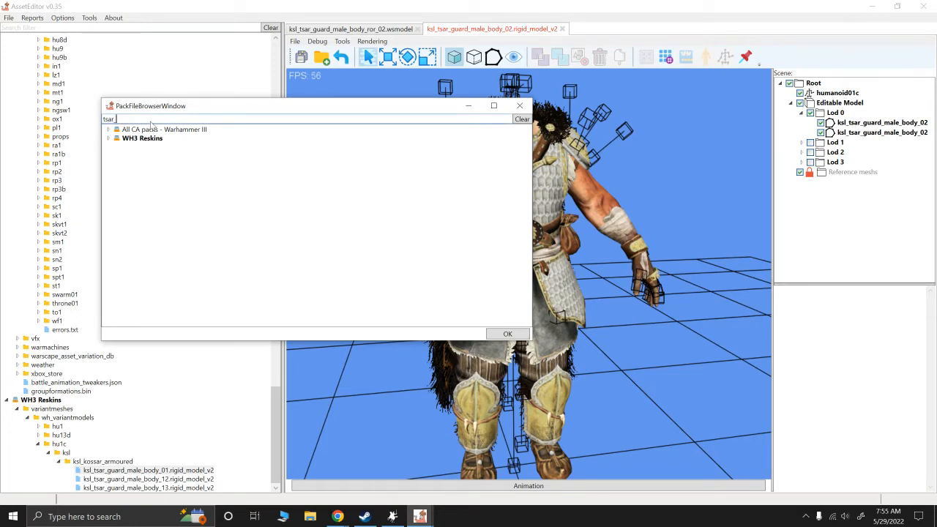
click(109, 137)
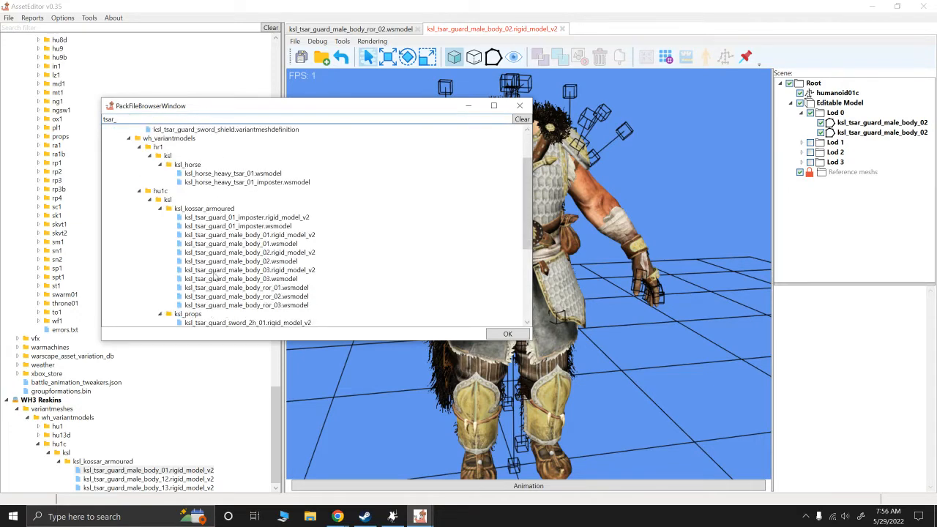
click(506, 333)
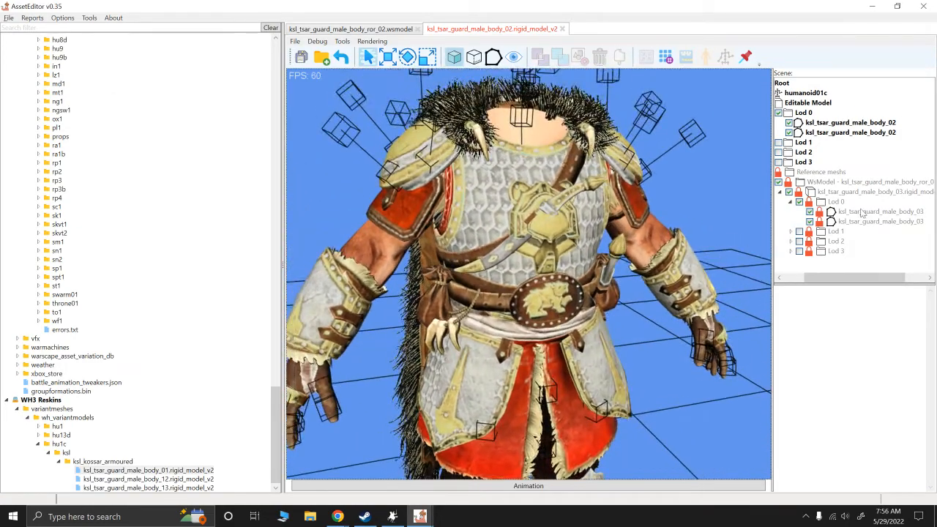
- Remove the body_02 meshes from Lod 0 and make the reference body_03 model editable in their place
right_click(850, 123)
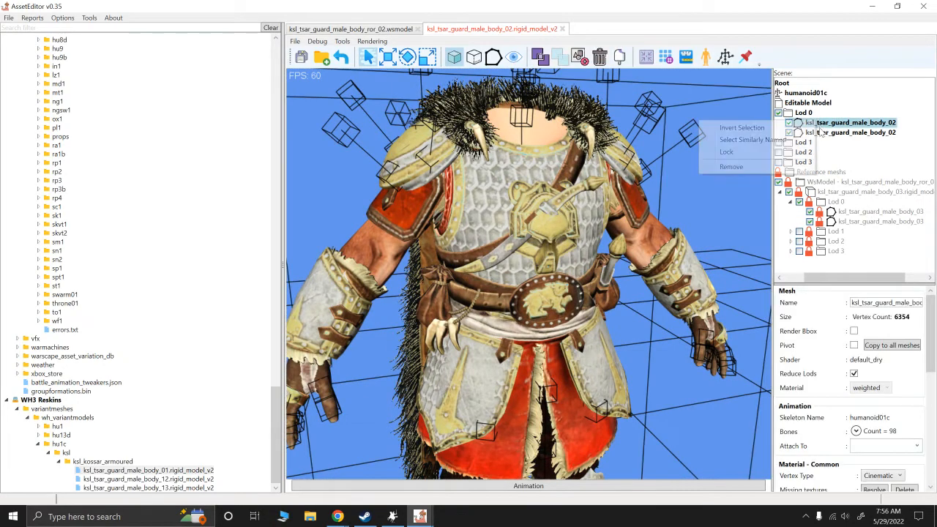
click(746, 169)
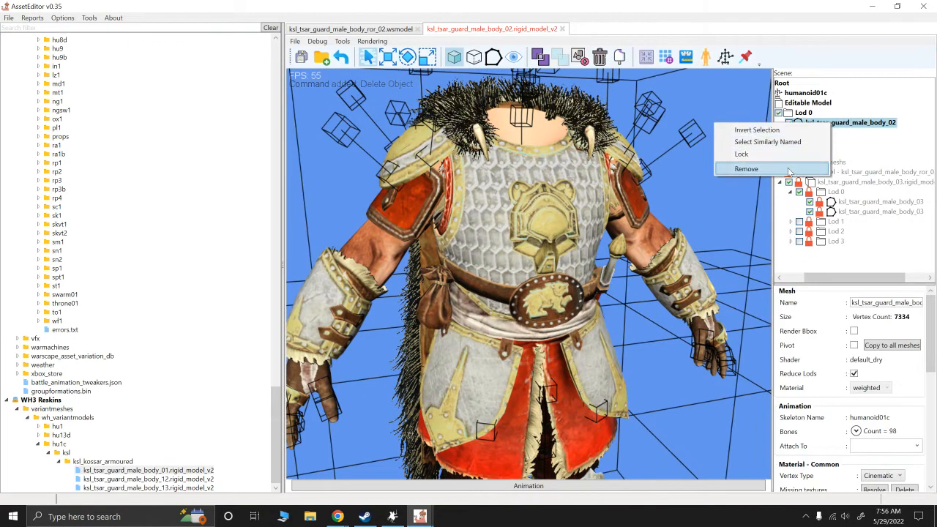
click(746, 168)
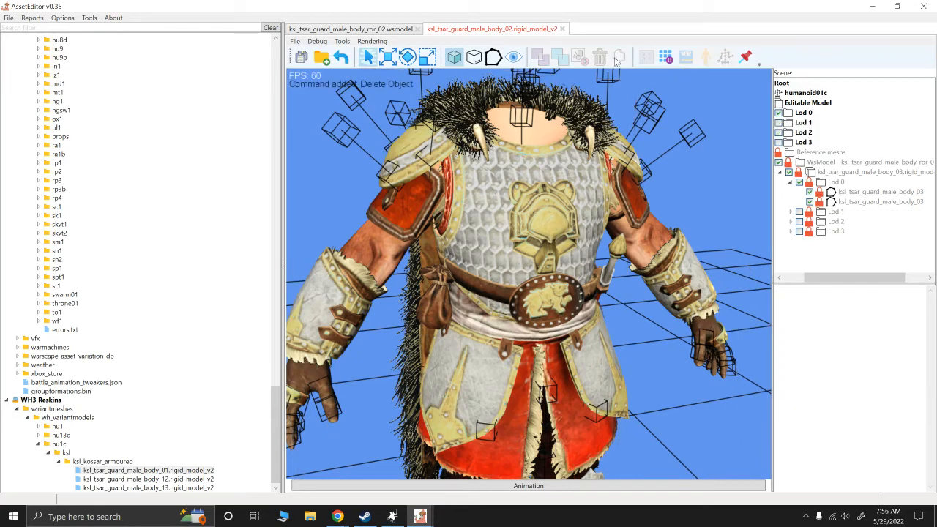
right_click(867, 171)
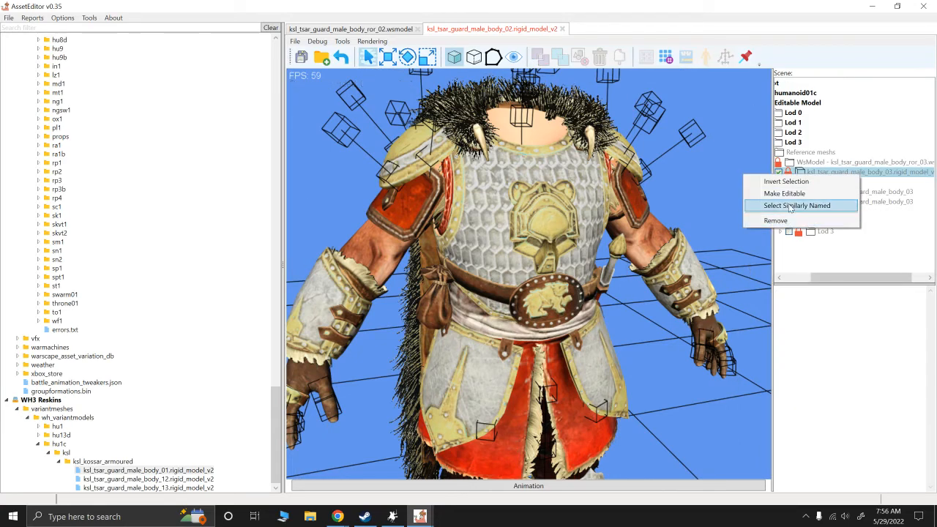
click(797, 205)
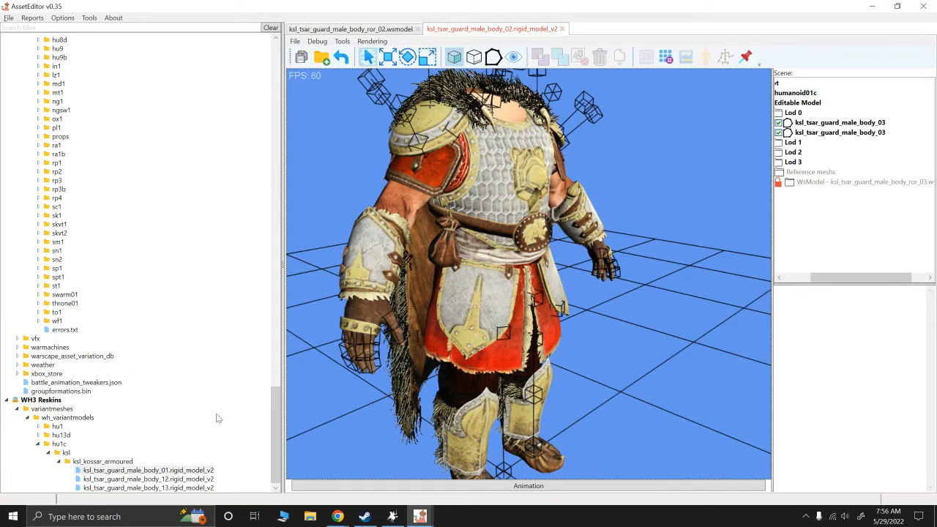
- Select the reskinned body_01 file and bring up the Pack File Browser
click(147, 470)
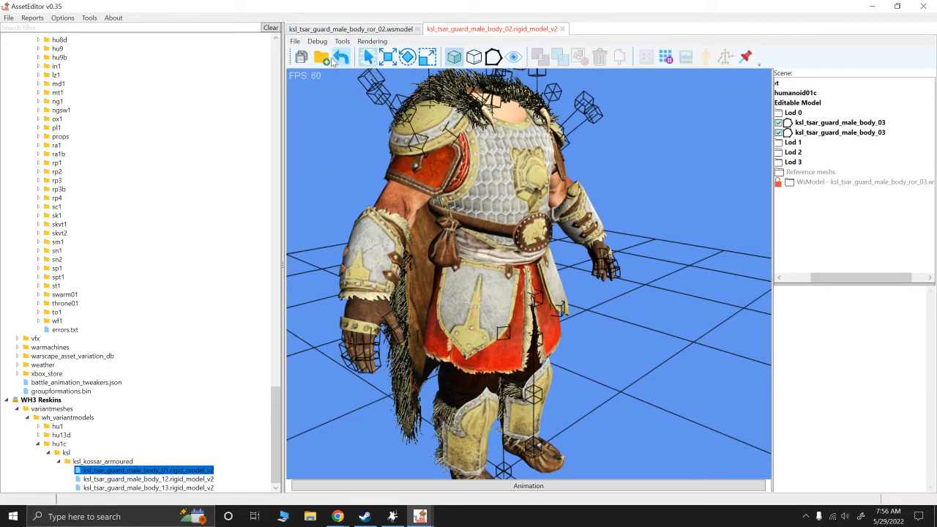
click(322, 57)
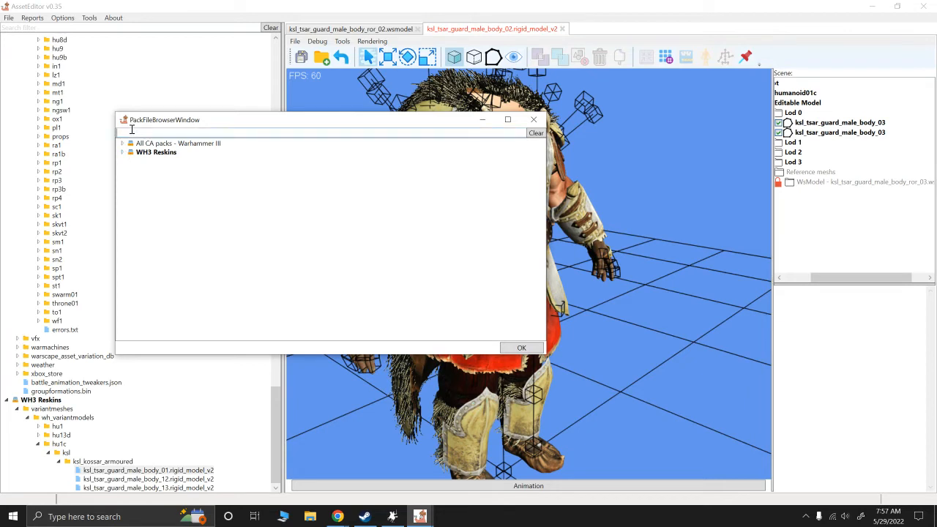
- Search 'tsar' and load kol_tsar_guard_male_body_01.rigid_model_v2 from WH3 Reskins as a reference mesh
text(tsar)
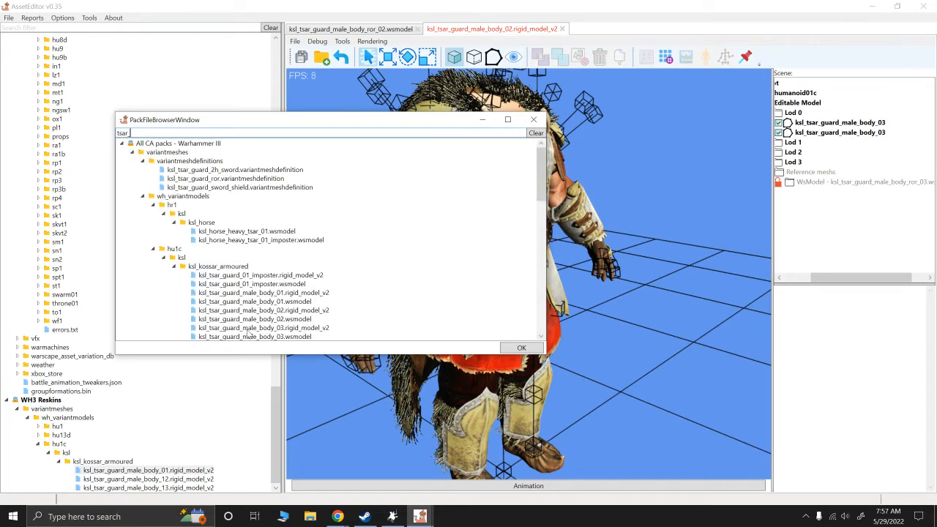
scroll(down, 3)
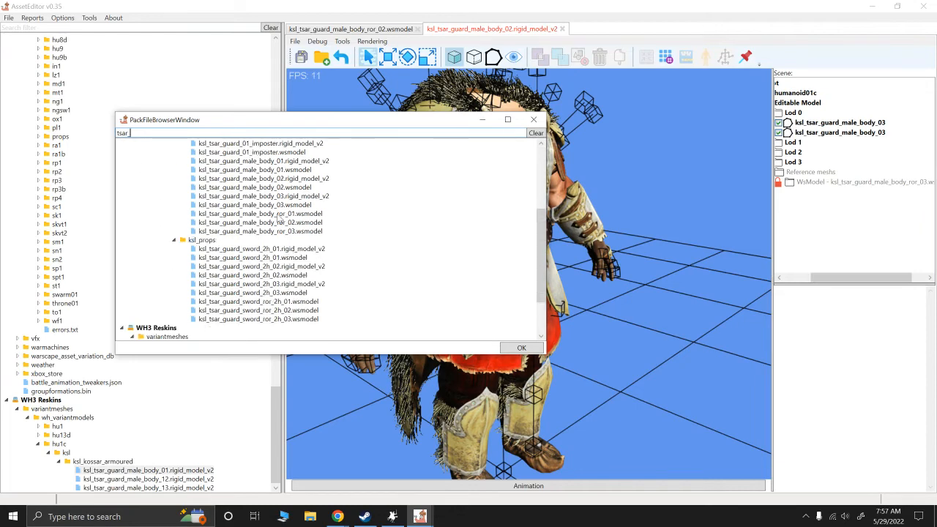
click(521, 347)
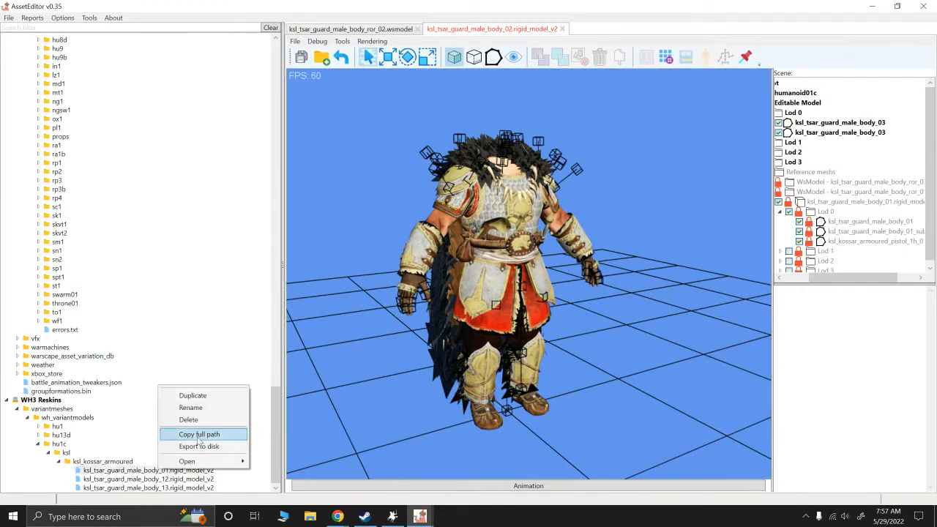
- Copy the reskinned file's full path, close the viewer without saving, and close the wsmodel file
click(191, 407)
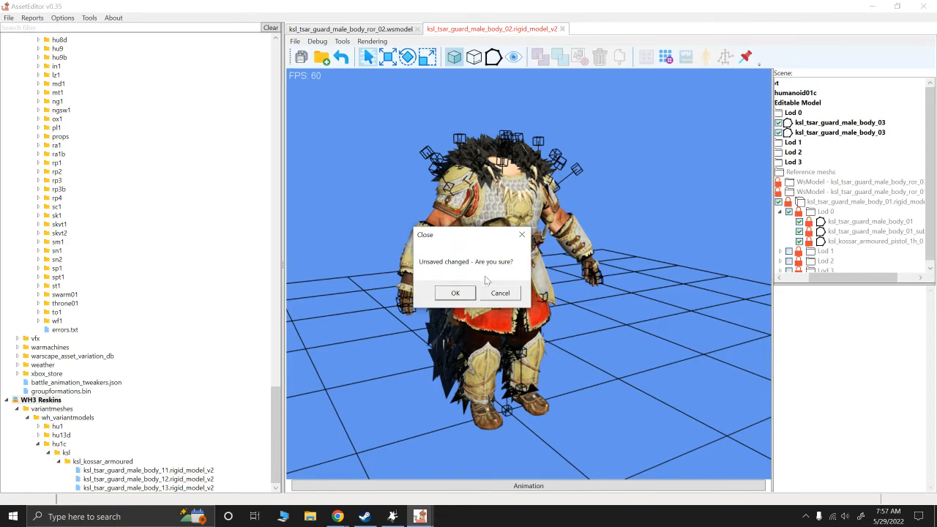
click(454, 293)
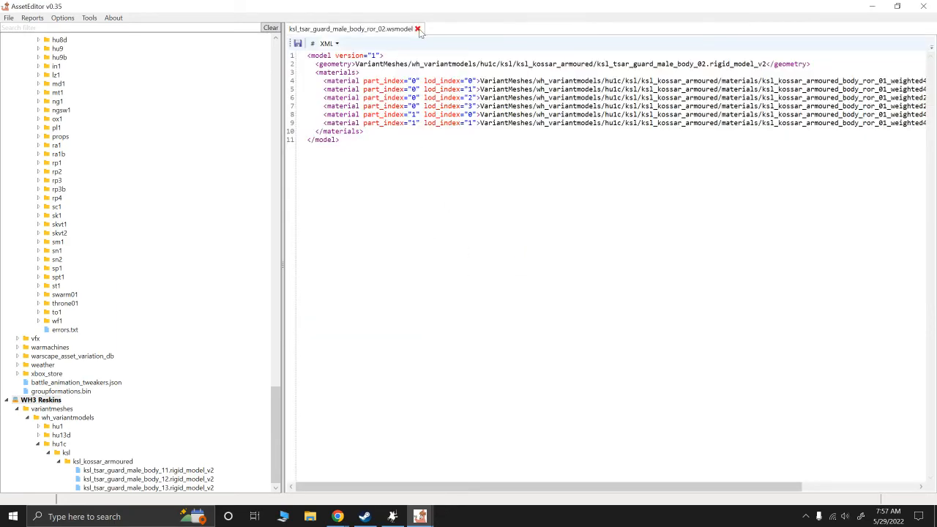
click(419, 30)
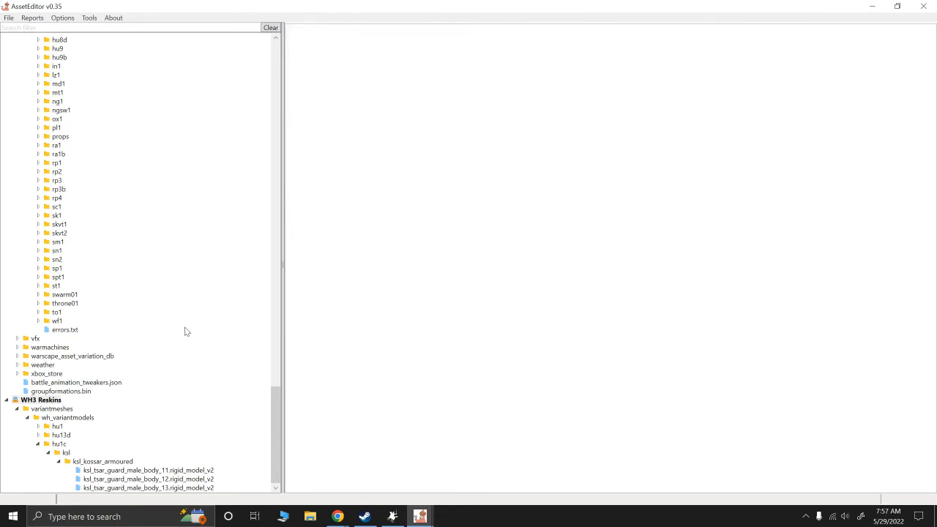
scroll(down, 3)
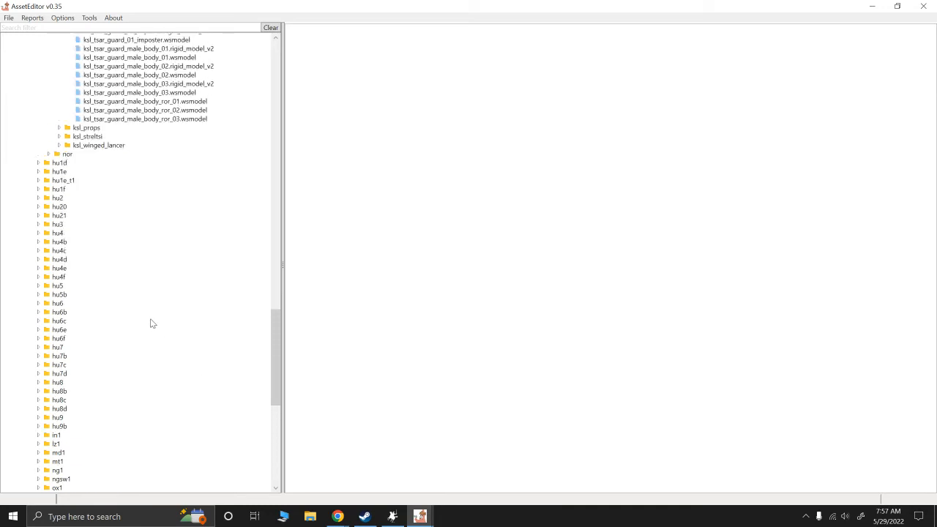
click(58, 40)
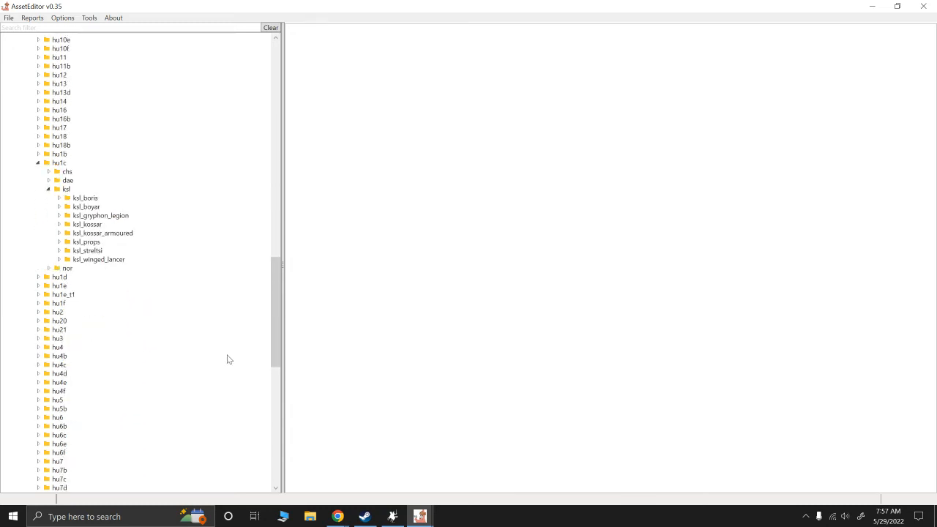
scroll(down, 3)
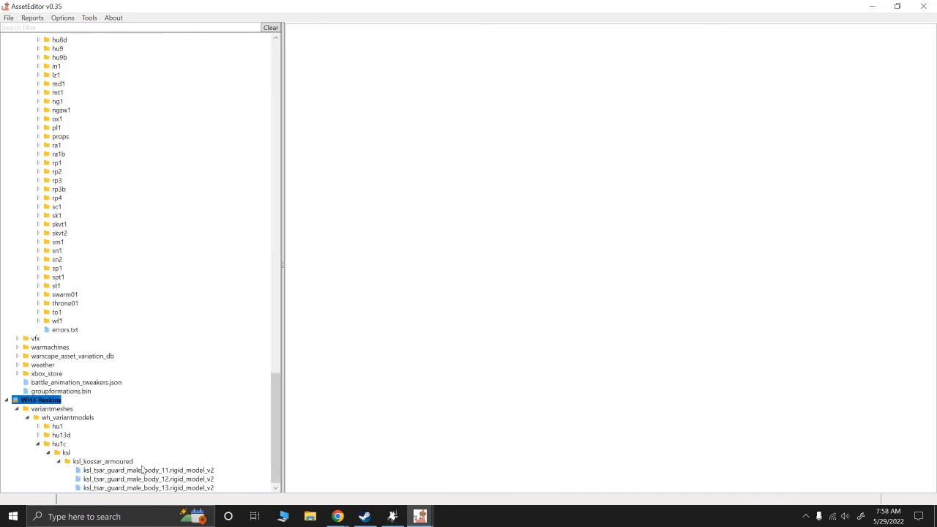
mouse_move(168, 501)
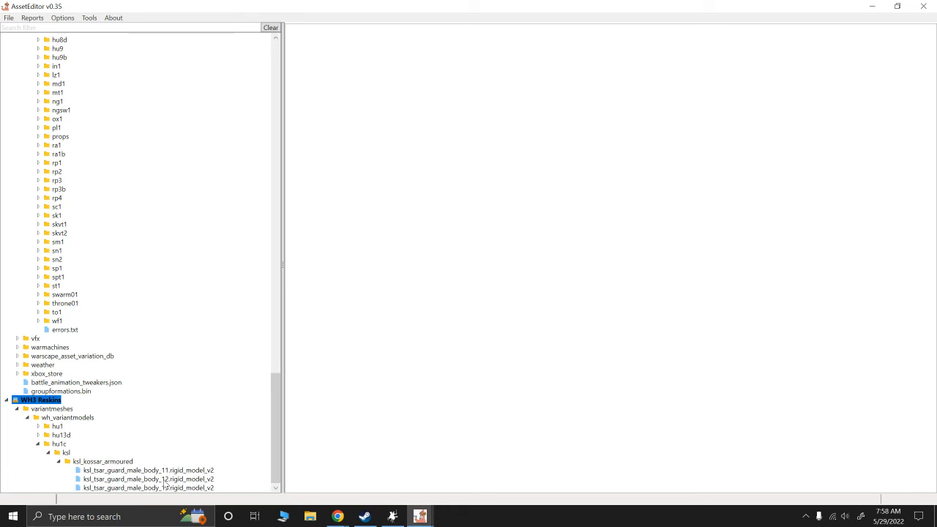
mouse_move(197, 468)
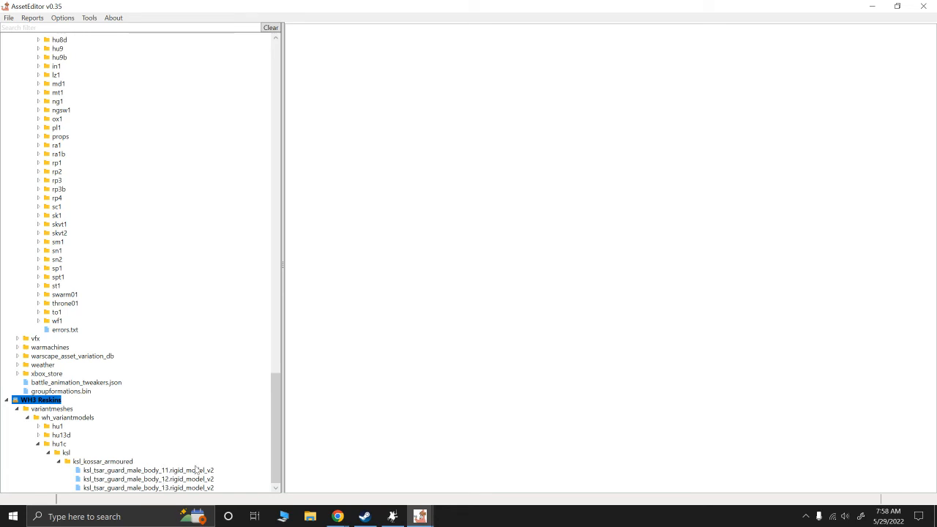